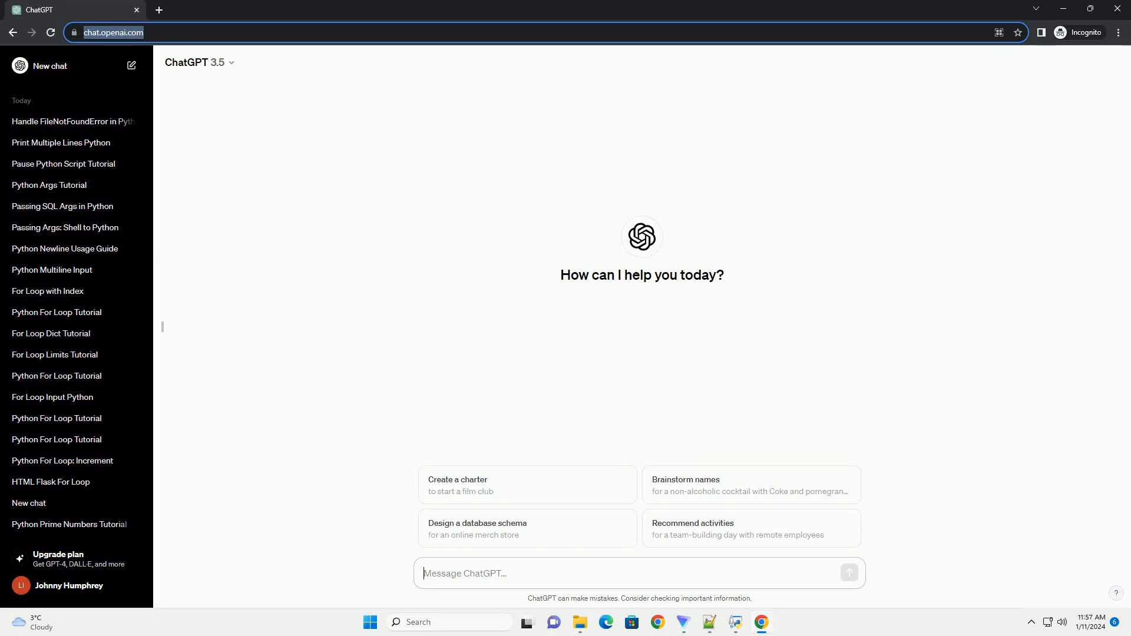
Send ChatGPT a request for an informative tutorial on reading multiple lines in Python with code examples
click(849, 572)
text(write an informative tutorial about how to read multiple lines in python with code example)
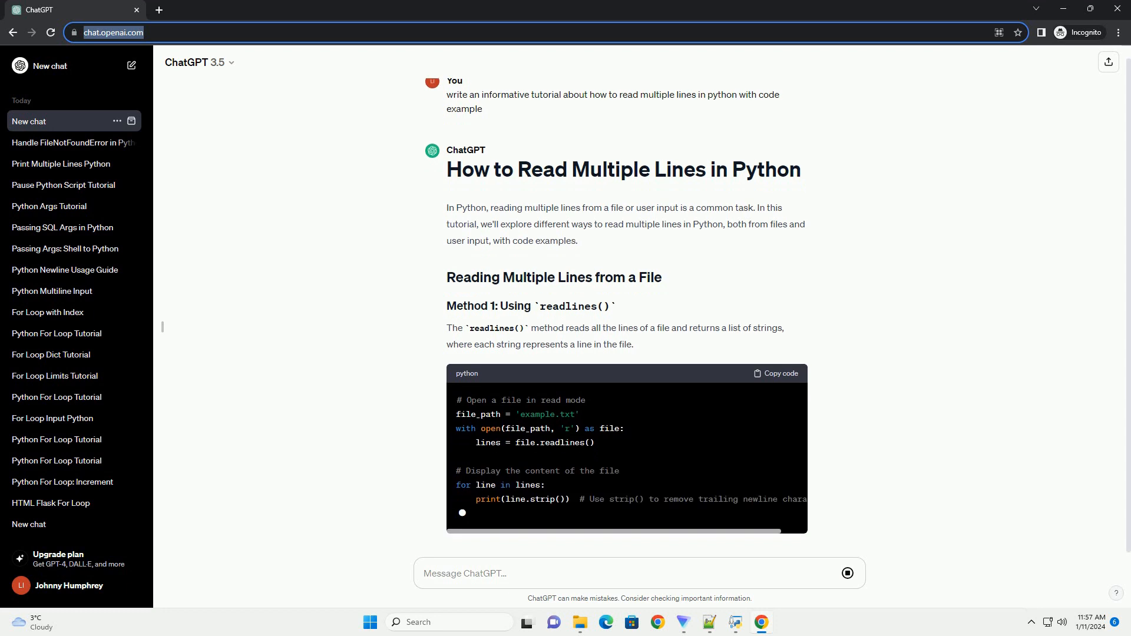
Follow the generating tutorial through the for-loop file method into the reading-user-input section
scroll(down, 3)
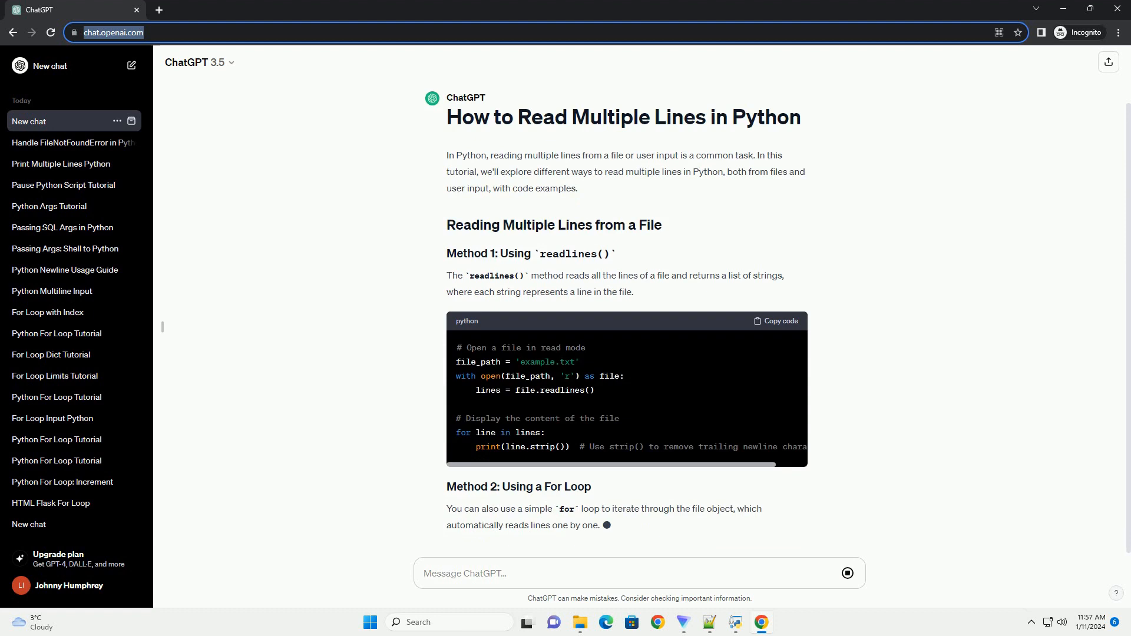
scroll(down, 3)
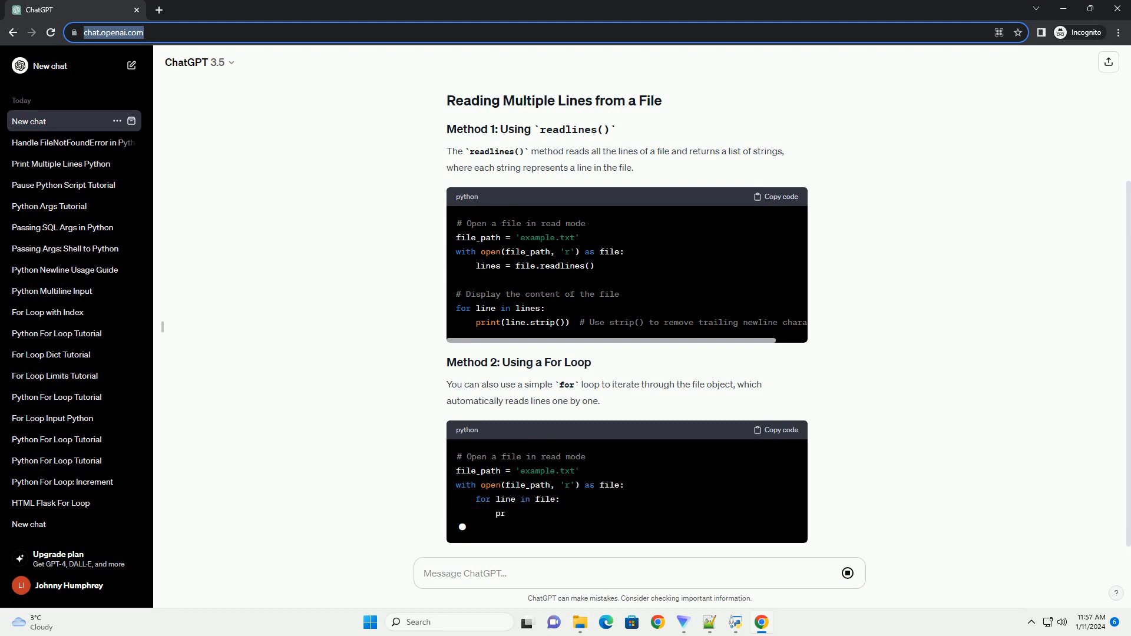
scroll(down, 3)
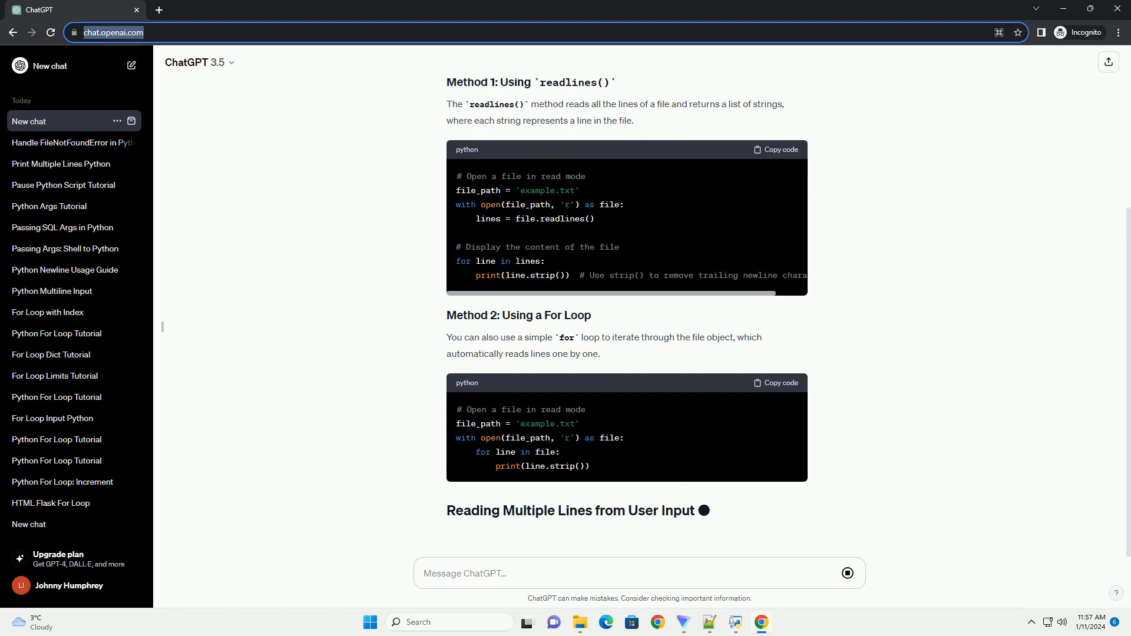
scroll(down, 3)
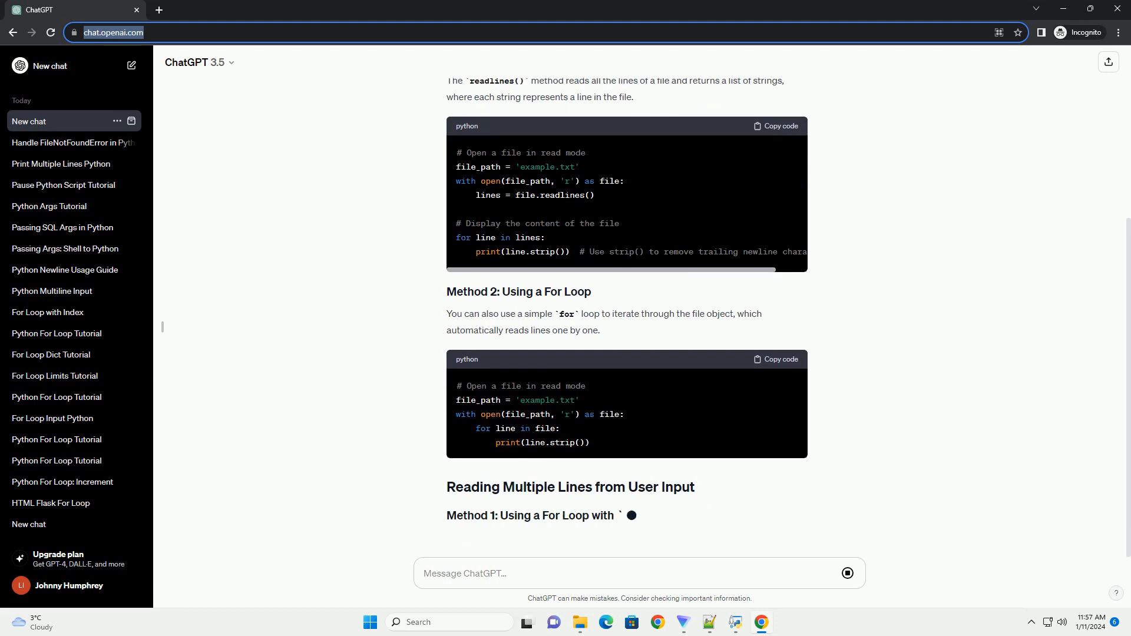
scroll(down, 3)
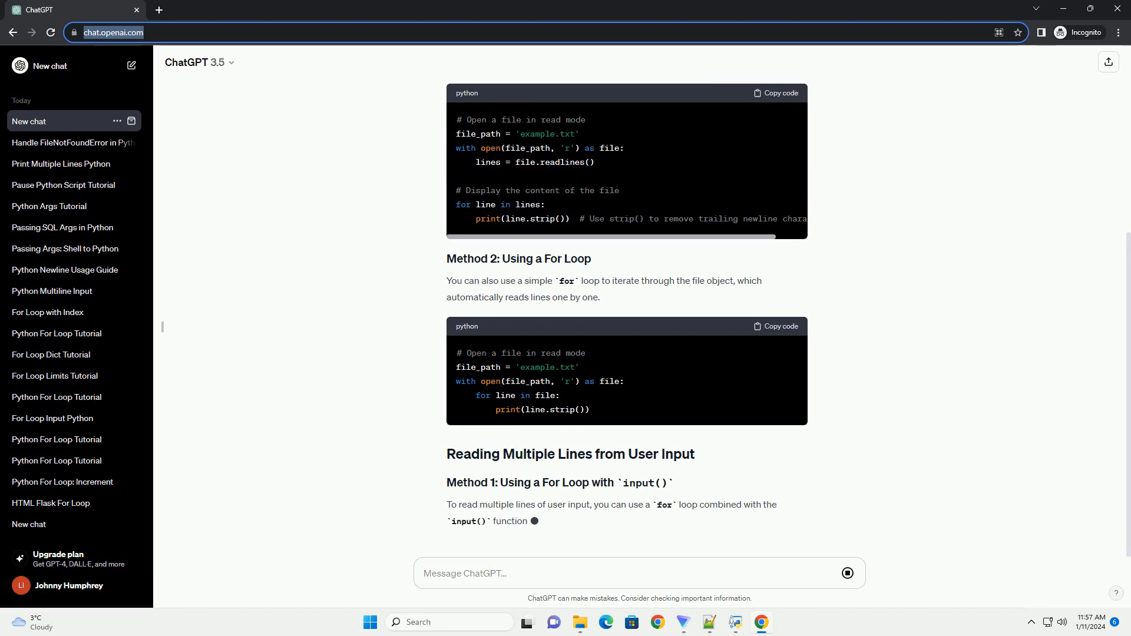
Follow the tutorial through the input() for-loop example into Method 2: Using a While Loop
scroll(down, 3)
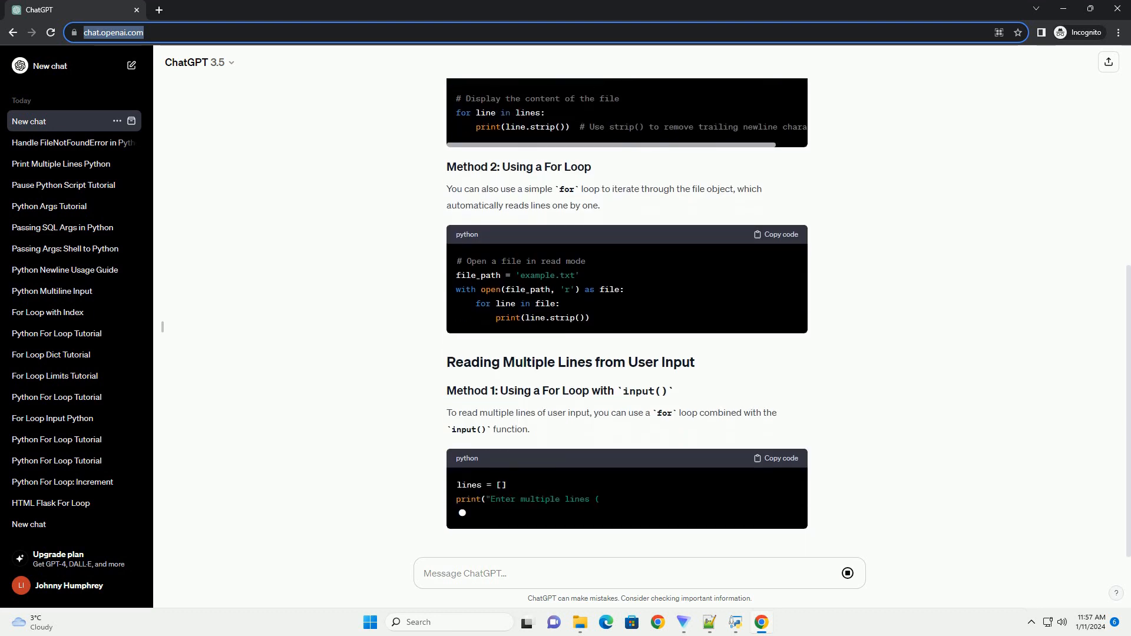
scroll(down, 3)
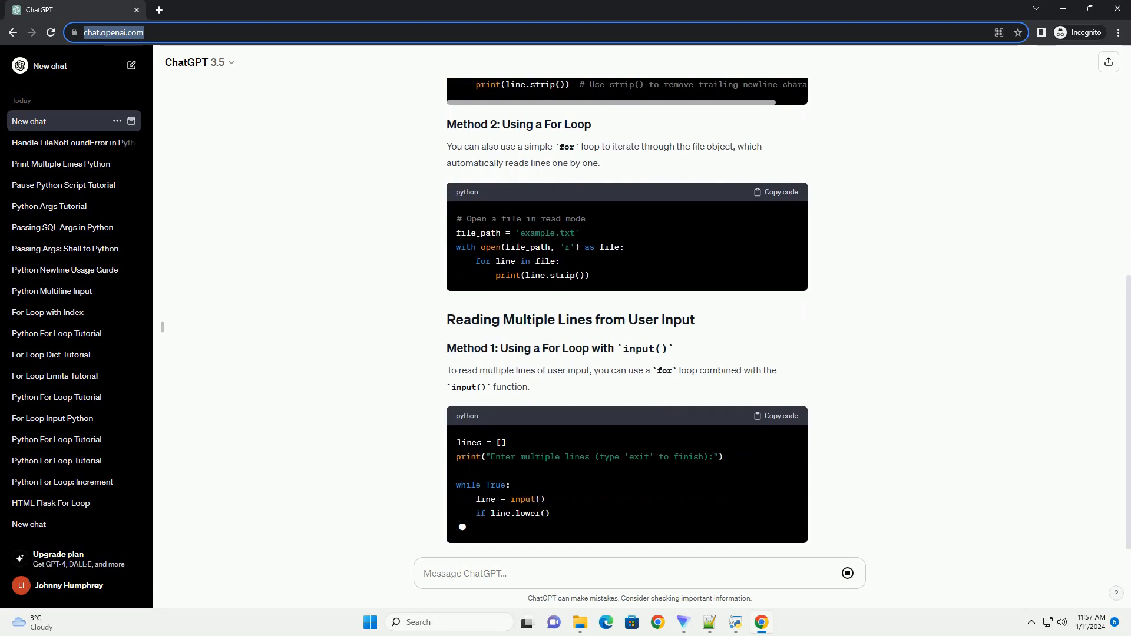
scroll(down, 3)
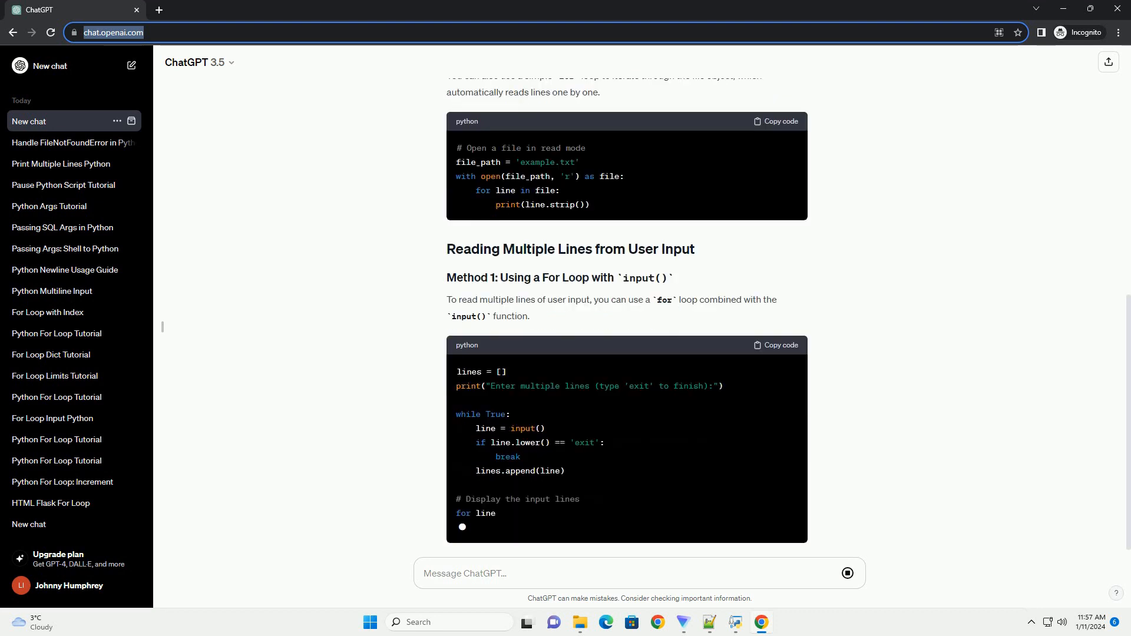
scroll(down, 3)
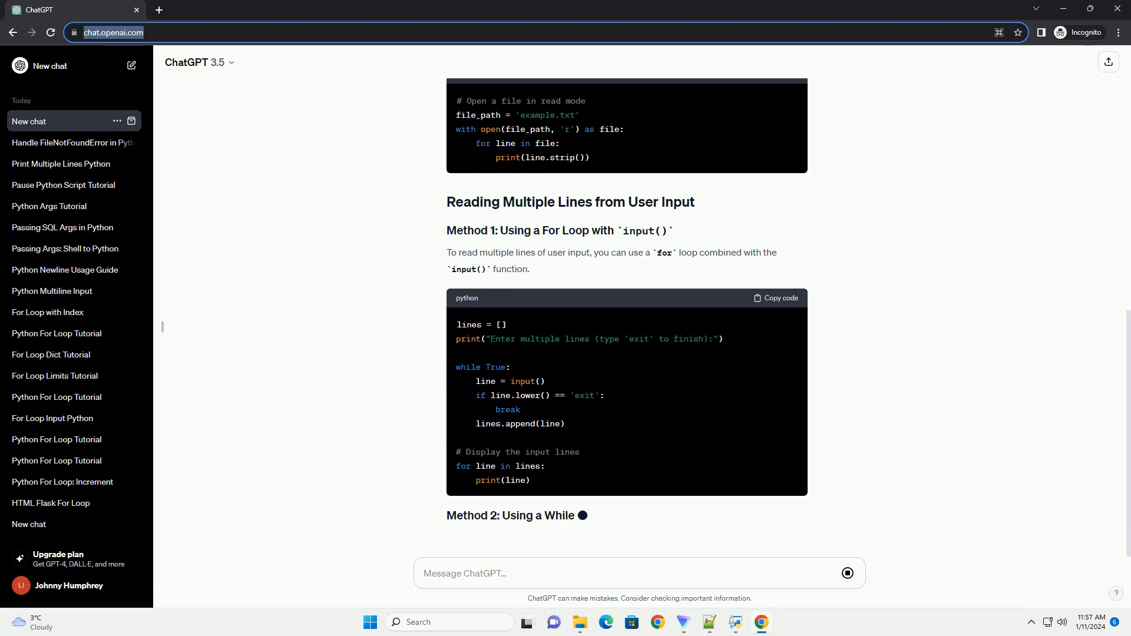
scroll(down, 3)
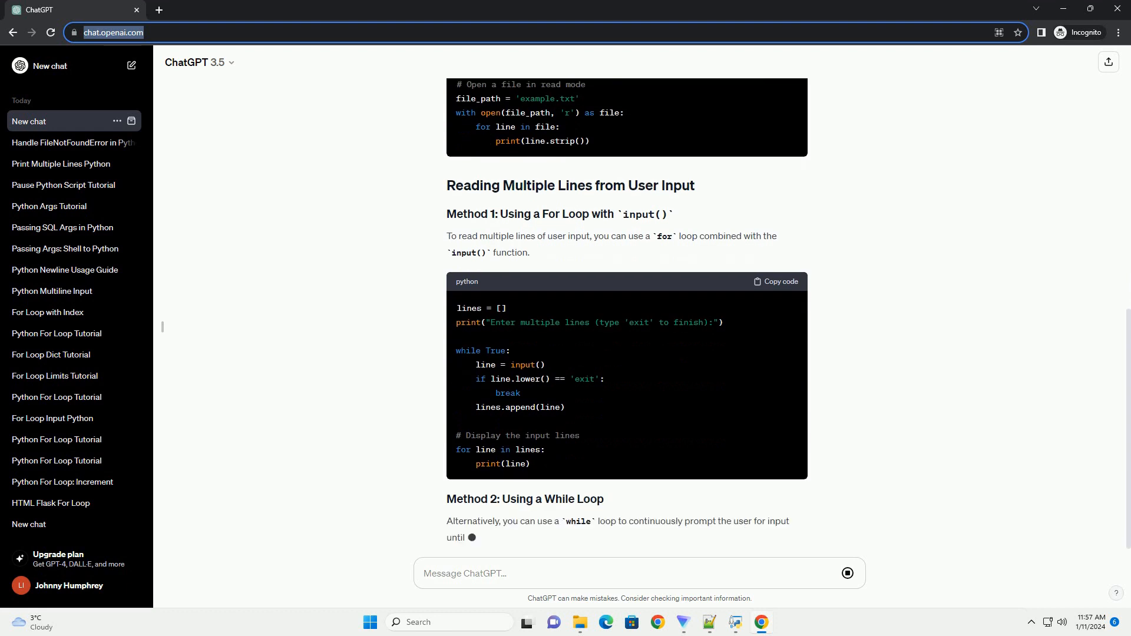
scroll(down, 3)
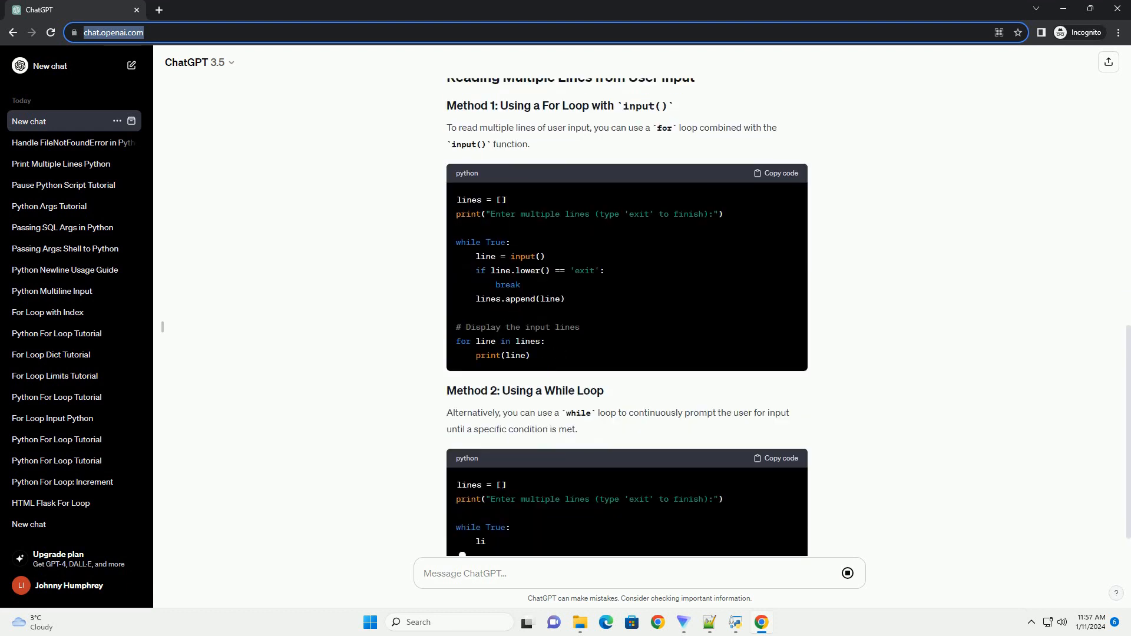